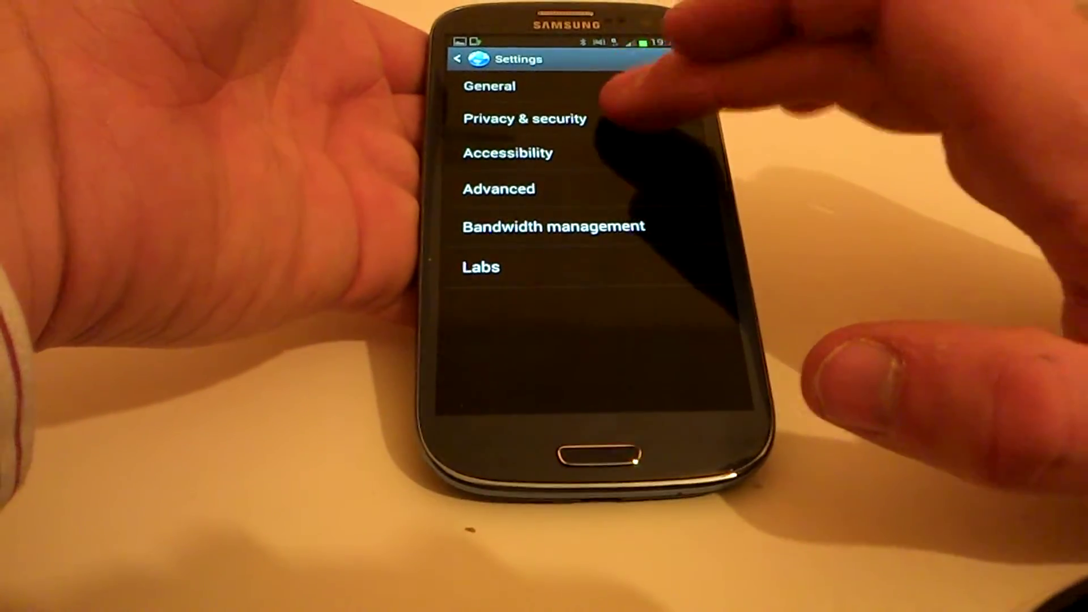
# Open Privacy & security and scroll to the cache, history, cookies and form data options.
pyautogui.click(525, 118)
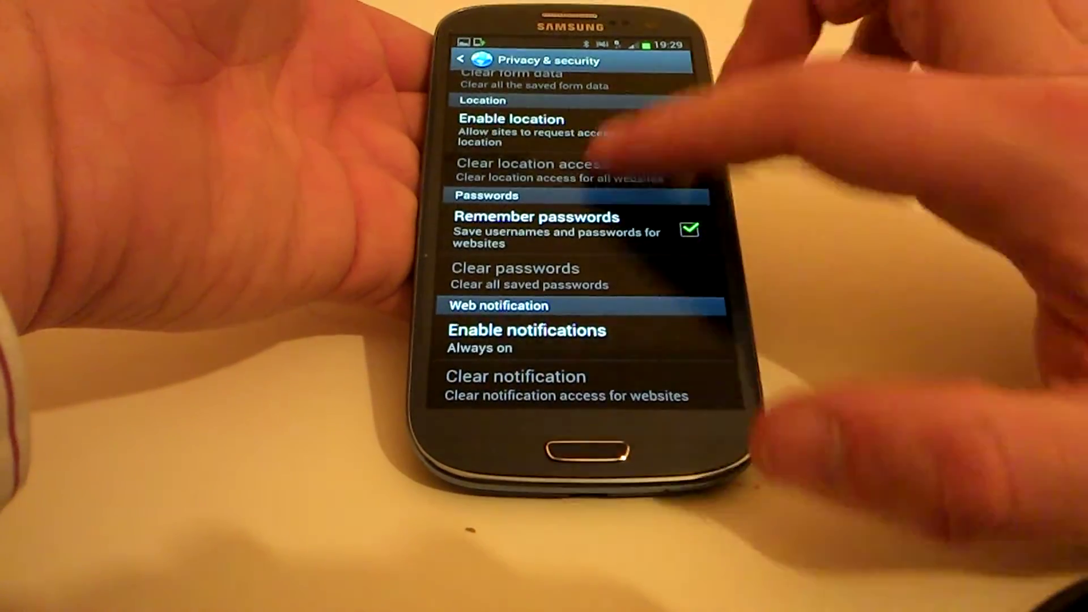
pyautogui.scroll(-3)
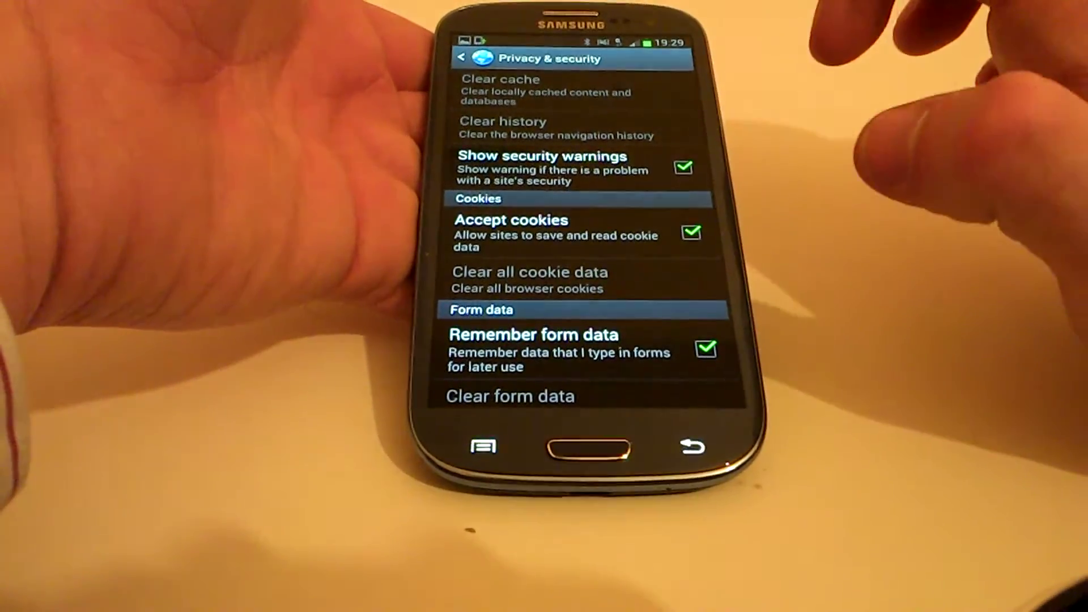